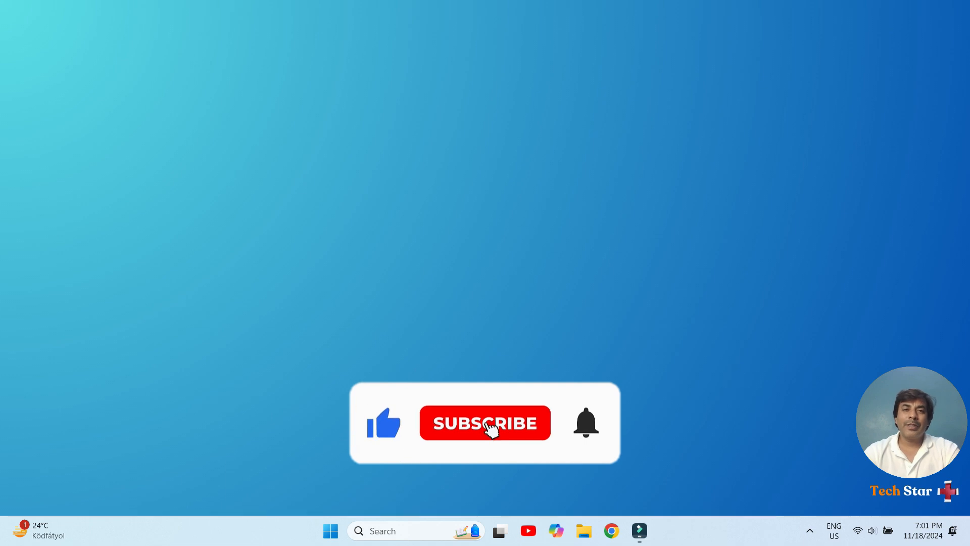
Bring up the Start menu's recent apps and recommended items list.
click(485, 422)
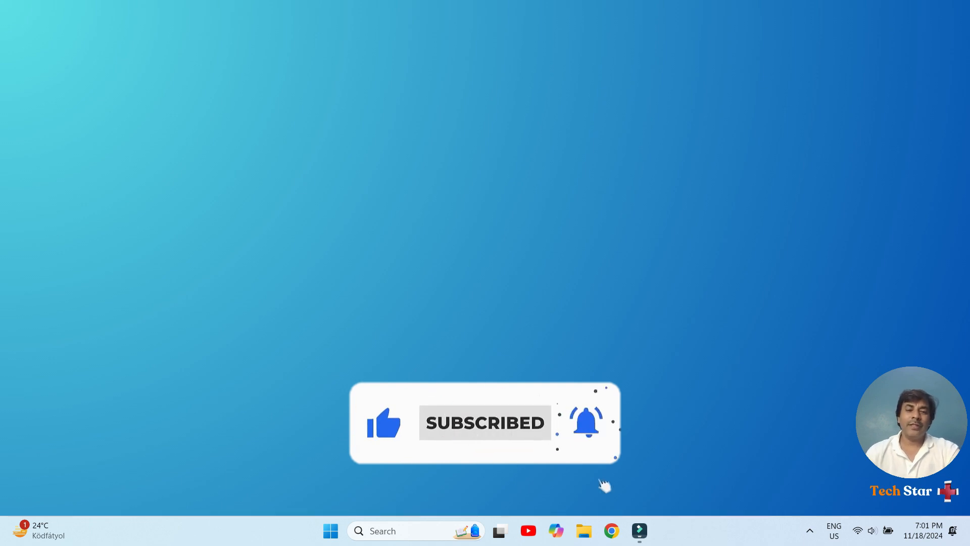
click(334, 530)
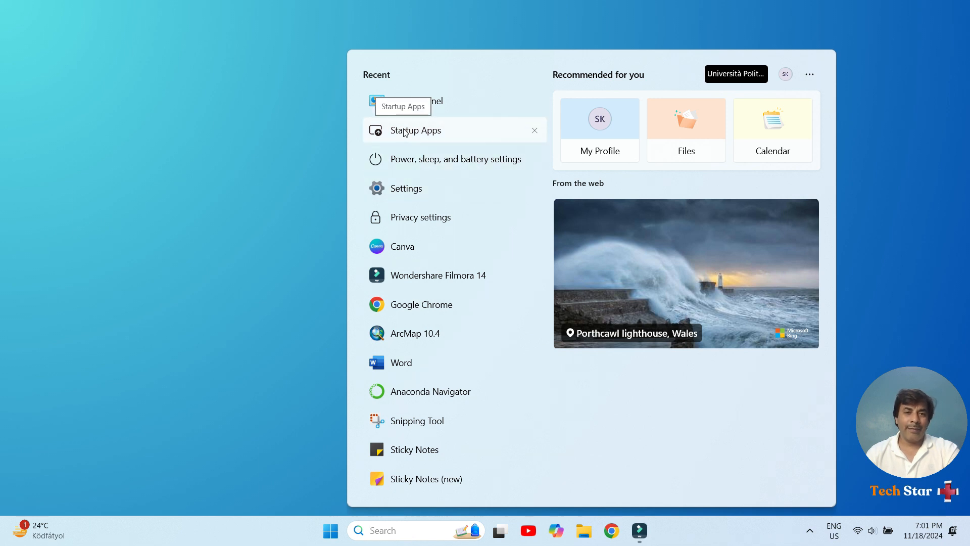
Enter Settings via Startup Apps and go to Privacy & security's Windows permissions list.
click(416, 131)
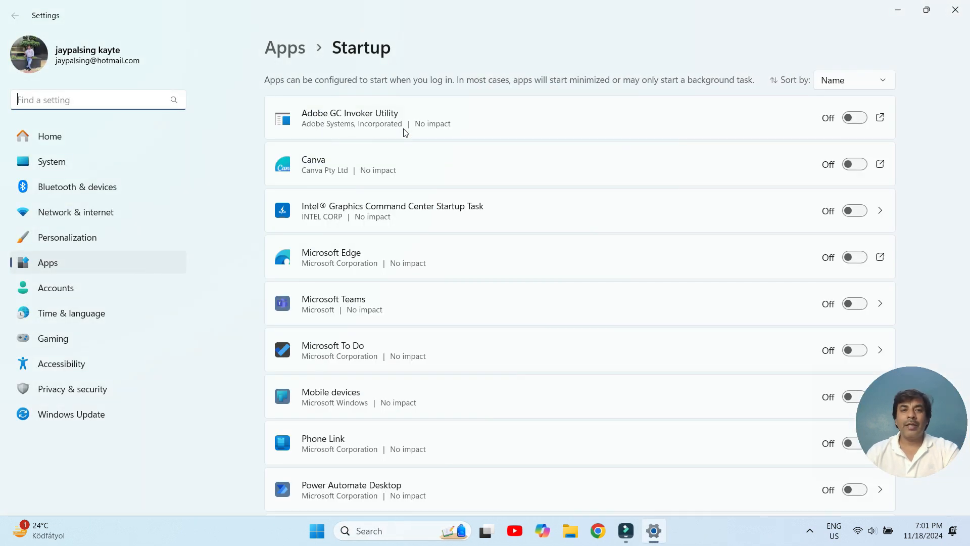
mouse_move(107, 371)
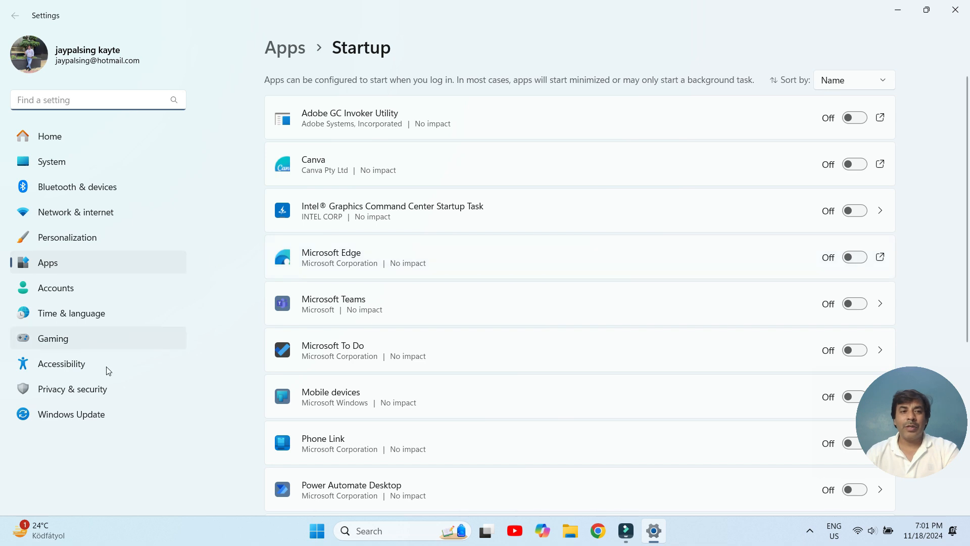
click(63, 389)
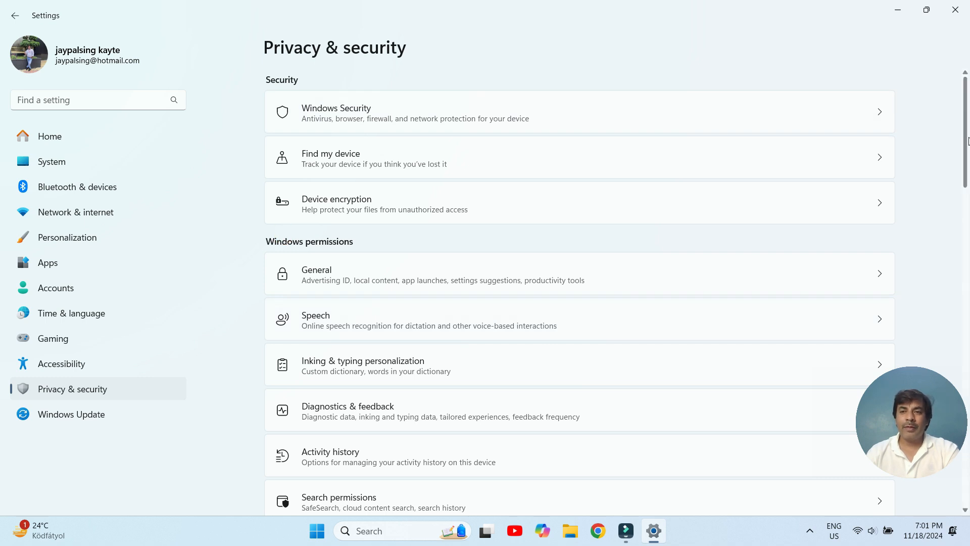
scroll(down, 3)
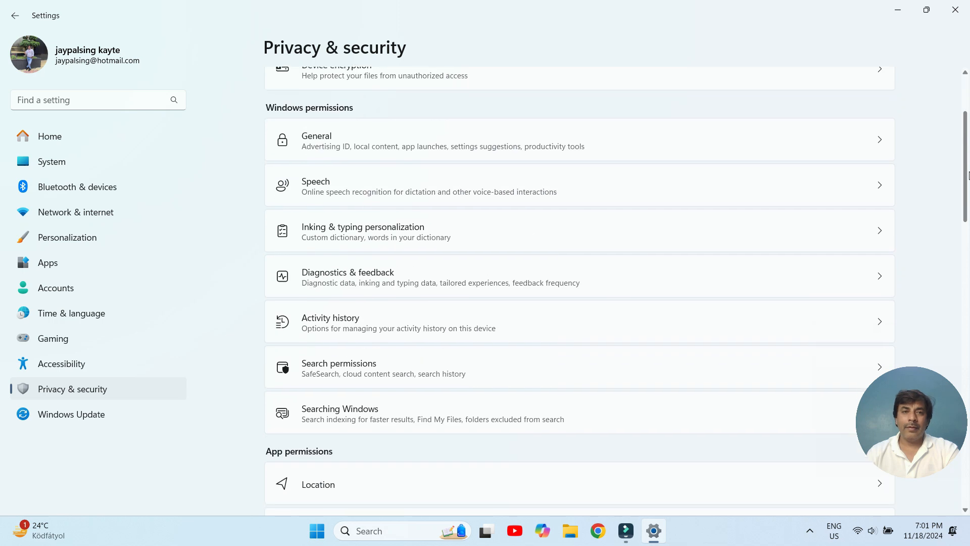
scroll(down, 3)
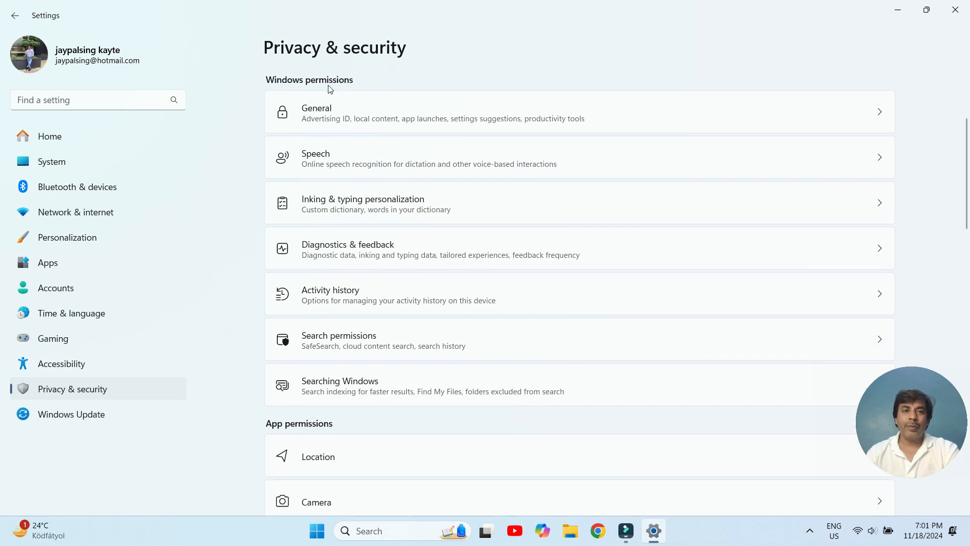
mouse_move(319, 160)
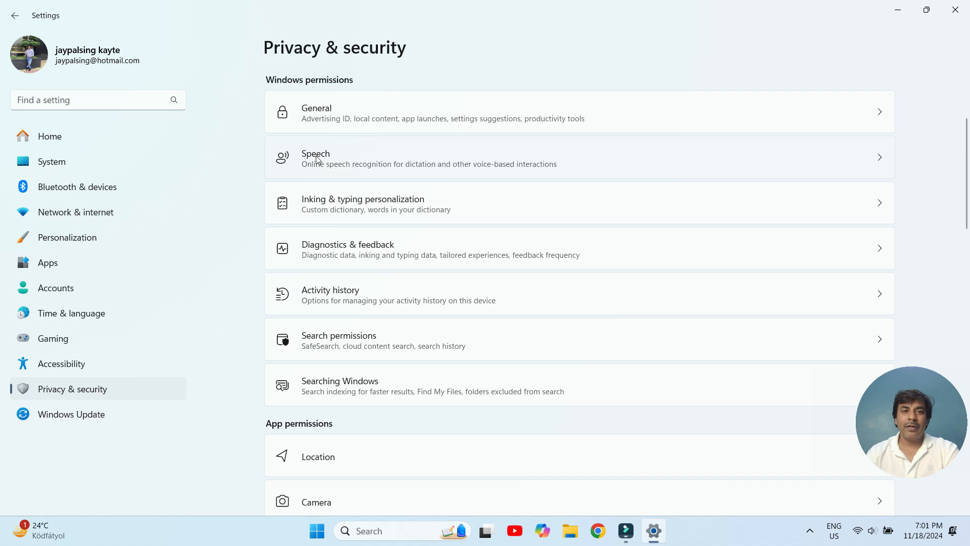
mouse_move(380, 240)
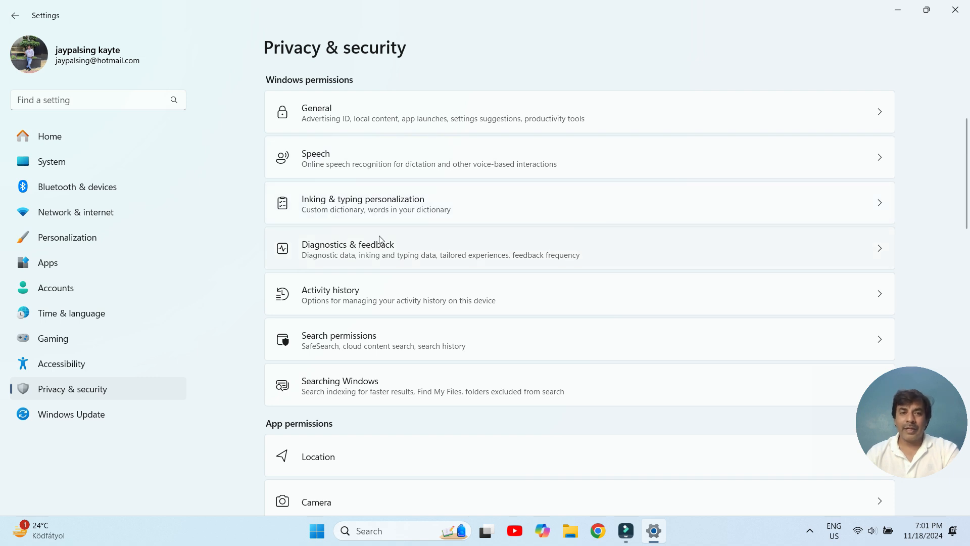
mouse_move(334, 255)
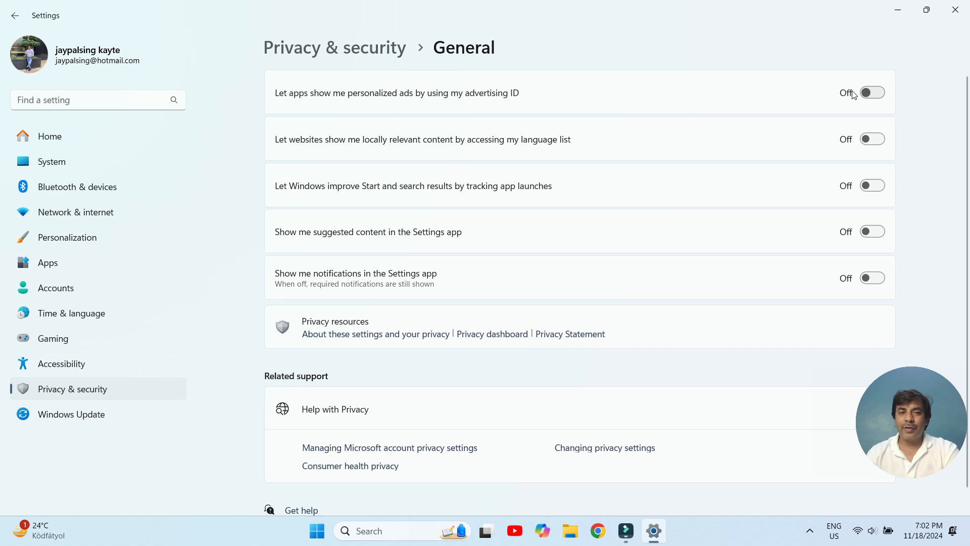
mouse_move(869, 343)
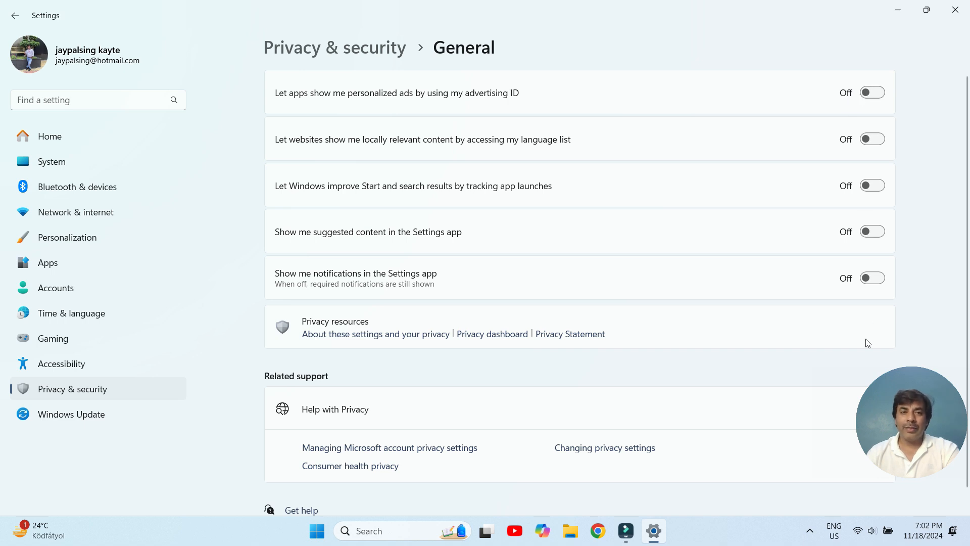
mouse_move(309, 74)
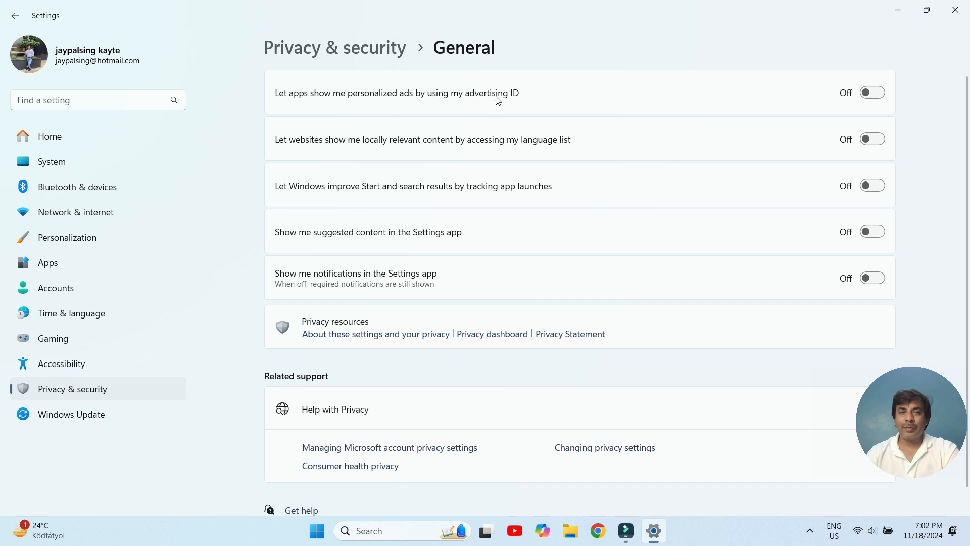
Return from the General privacy page, all options Off, to Privacy & security.
click(15, 15)
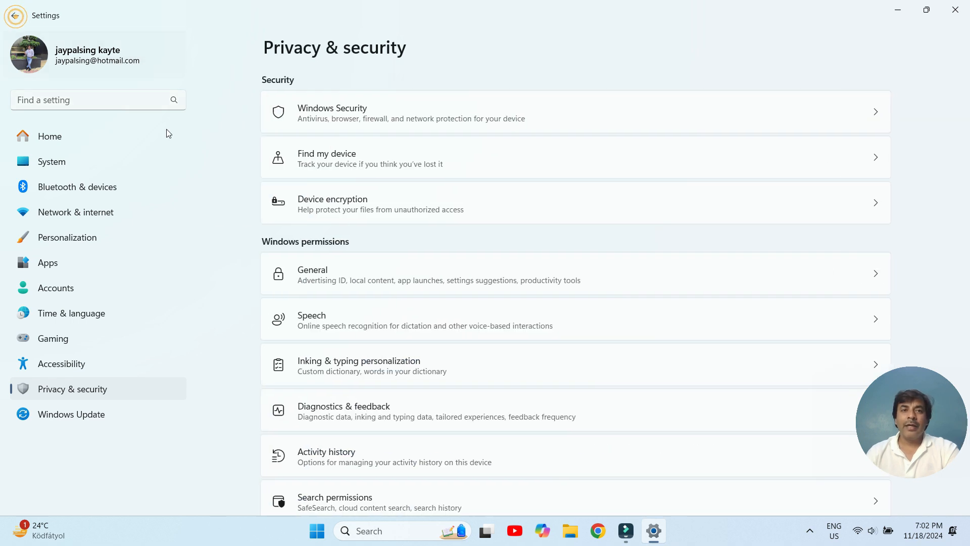
Check Speech shows online speech recognition Off, then go back to Privacy & security.
click(311, 319)
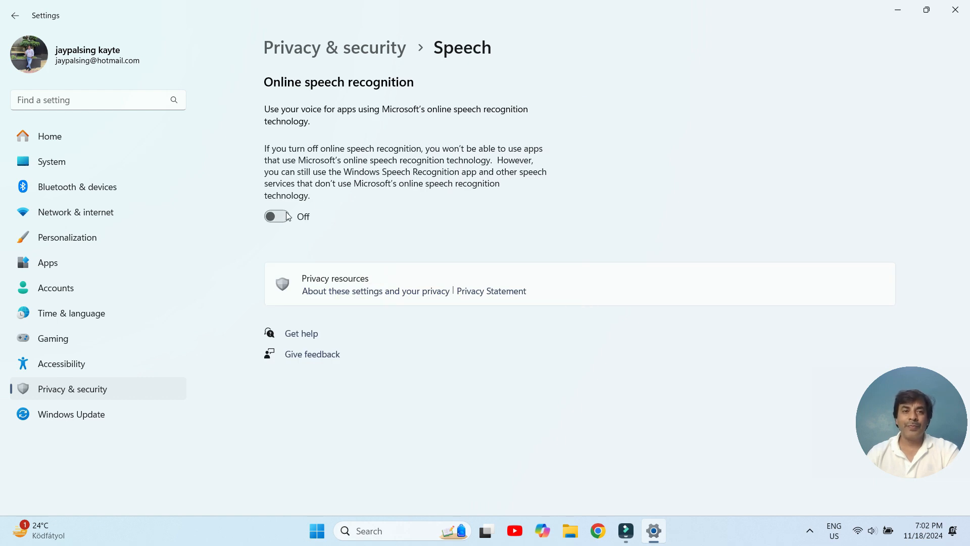
mouse_move(469, 117)
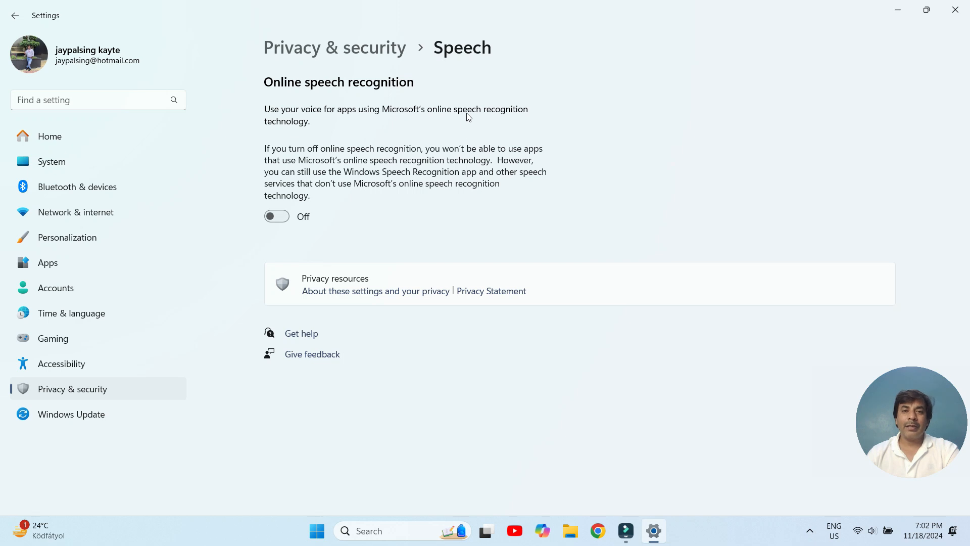
mouse_move(333, 173)
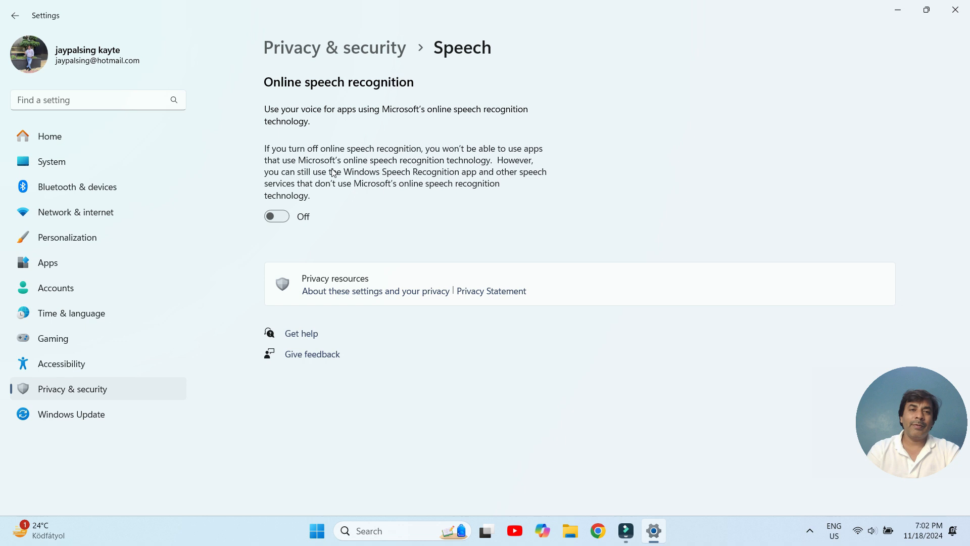
click(16, 17)
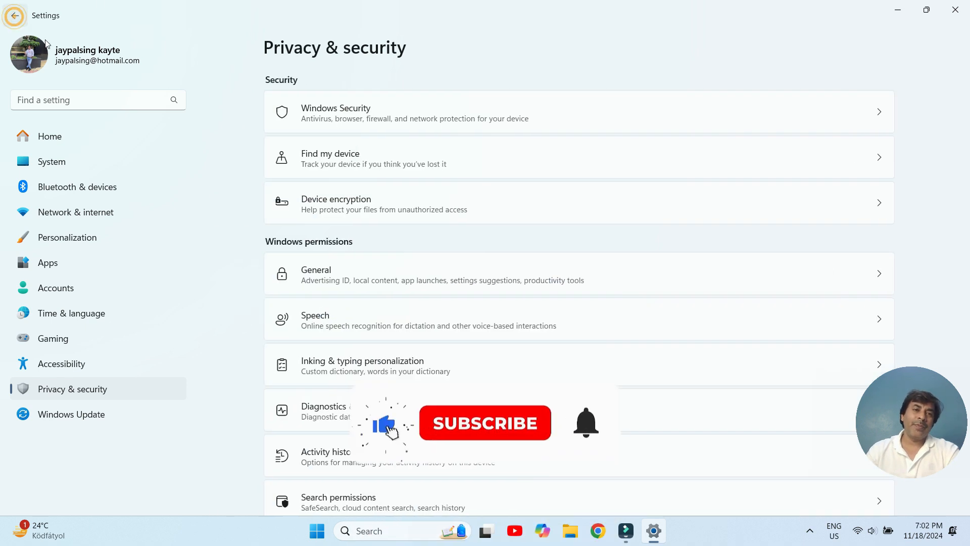
Check Inking & typing personalization's custom dictionary is Off, then go back.
click(361, 366)
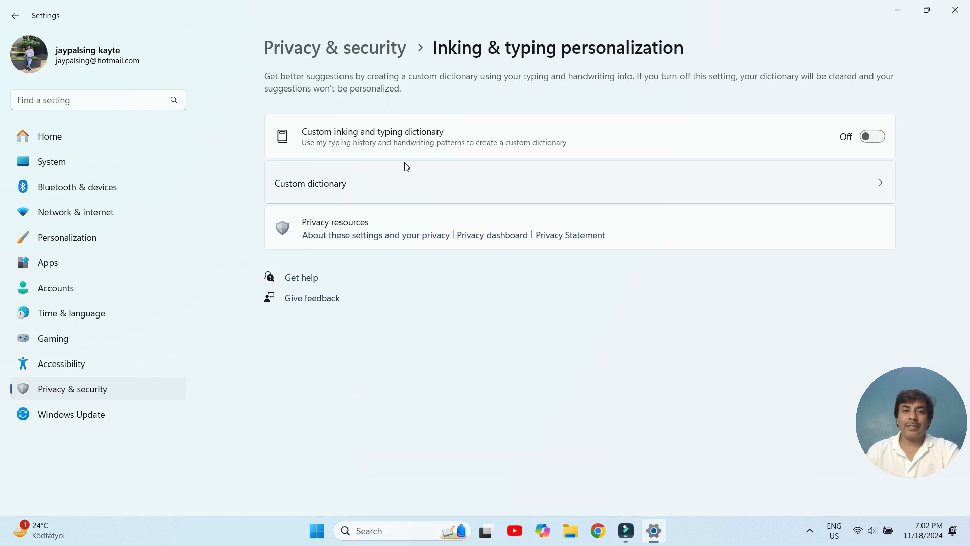
mouse_move(835, 139)
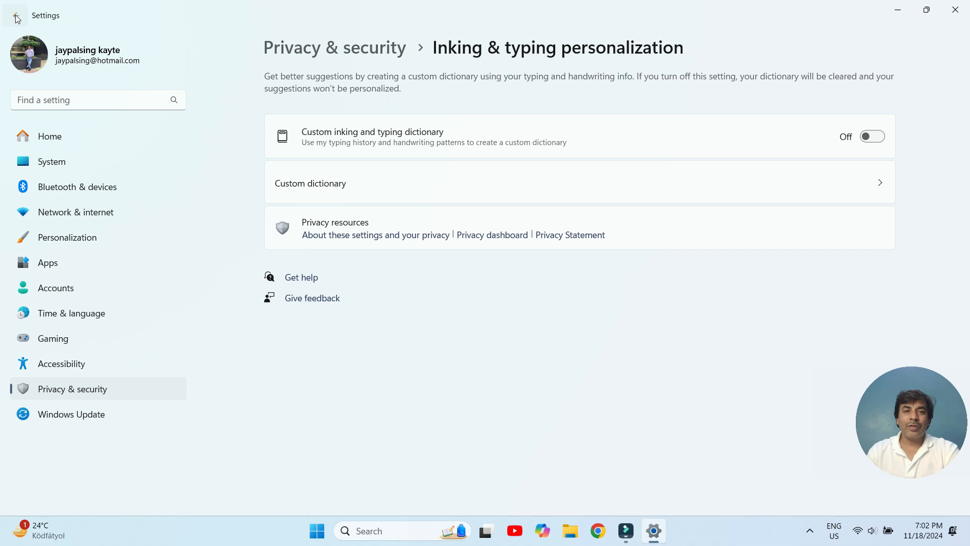
click(16, 15)
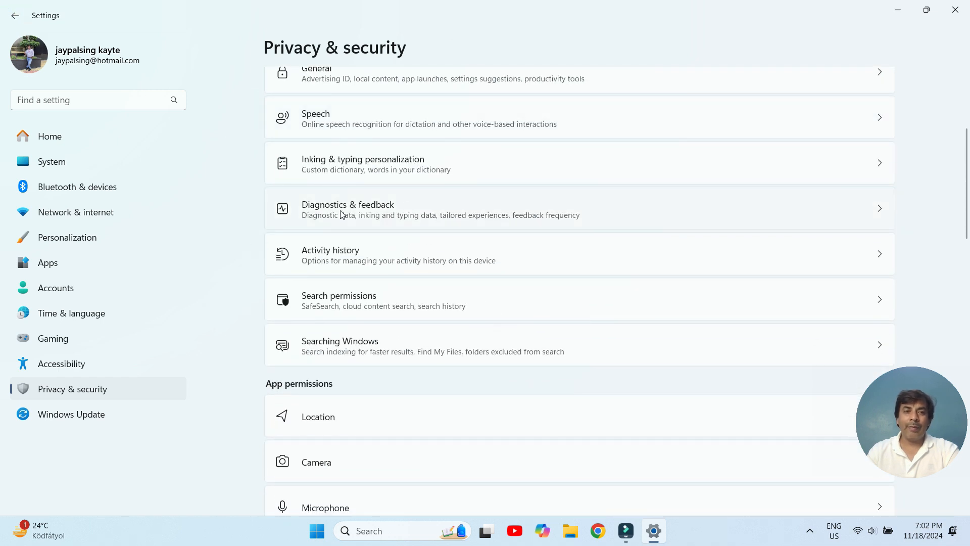
Review Diagnostics & feedback with all diagnostic options Off, then go back.
click(347, 208)
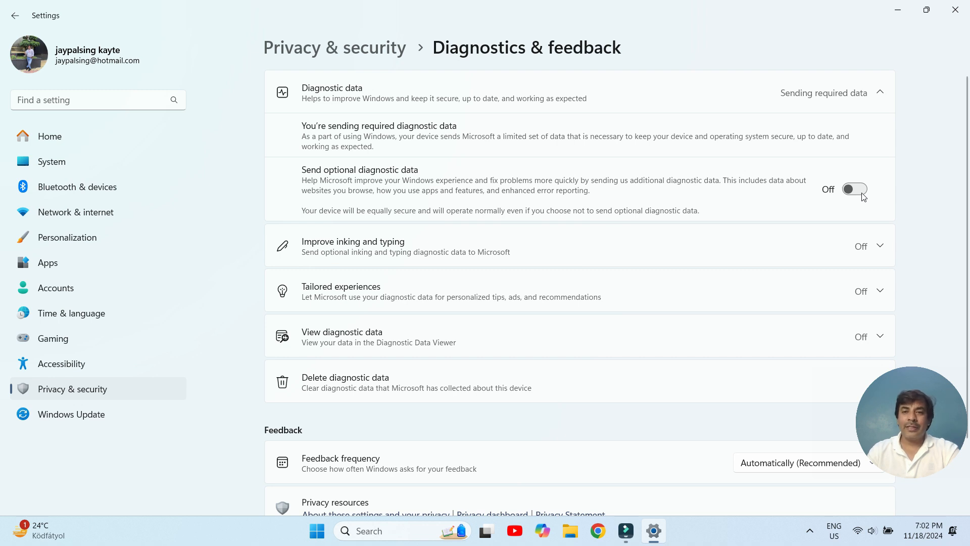
scroll(down, 3)
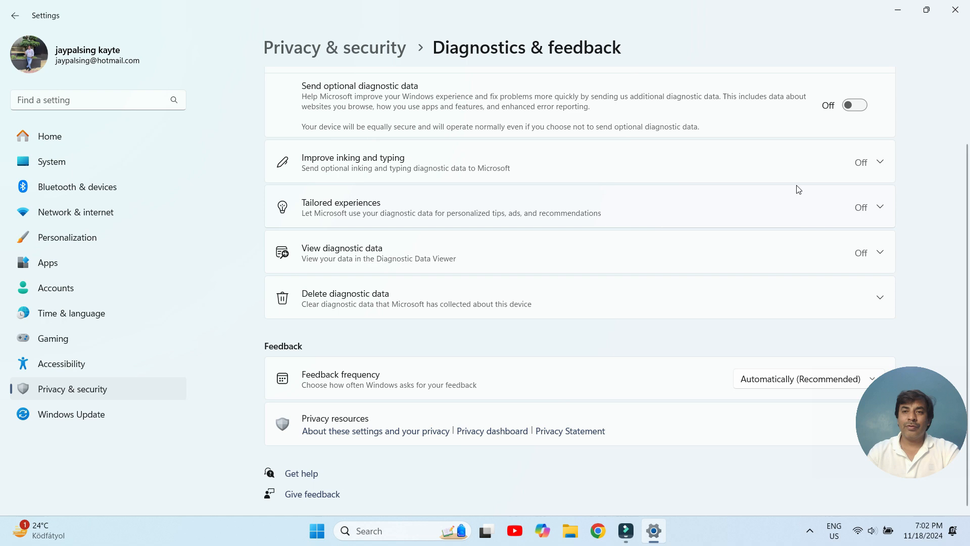
click(16, 17)
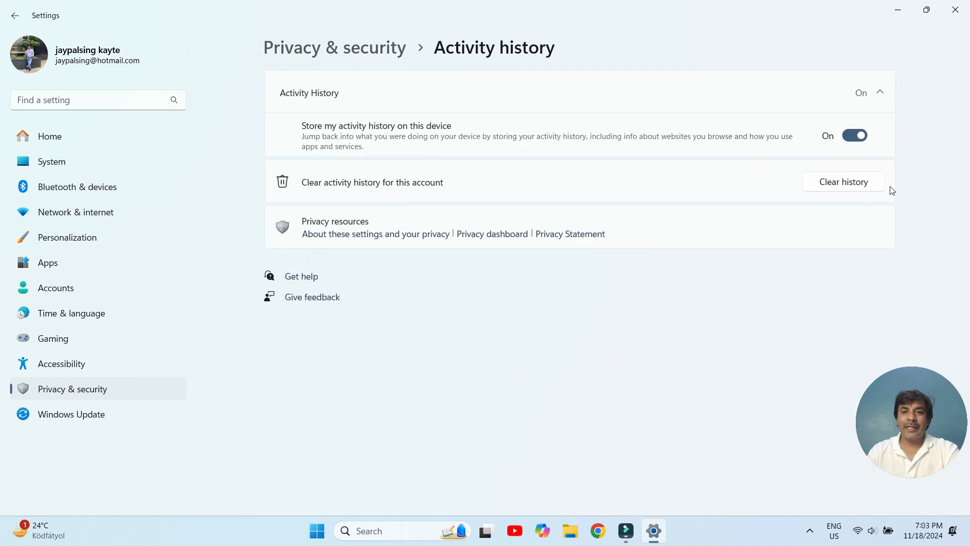
mouse_move(418, 131)
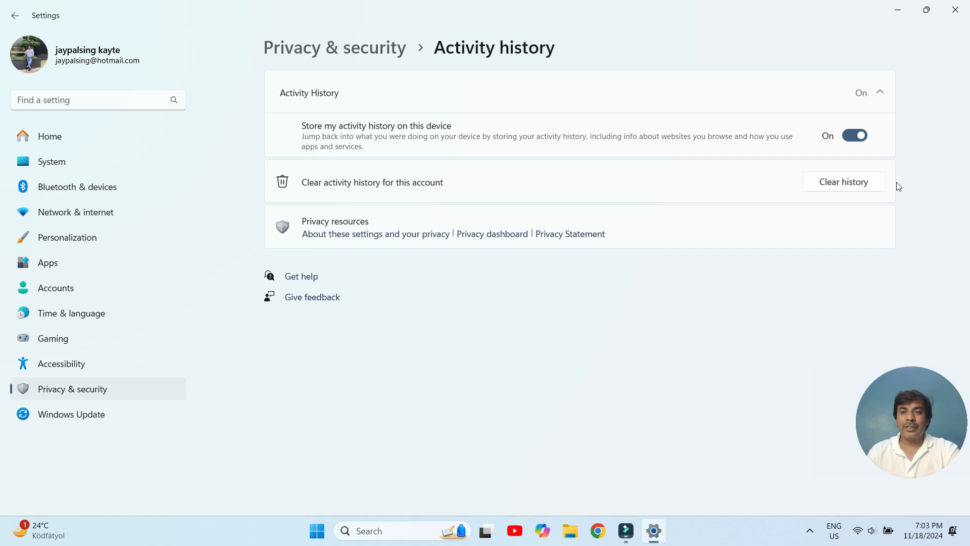
Clear the account's activity history and switch 'Store my activity history' Off.
click(844, 182)
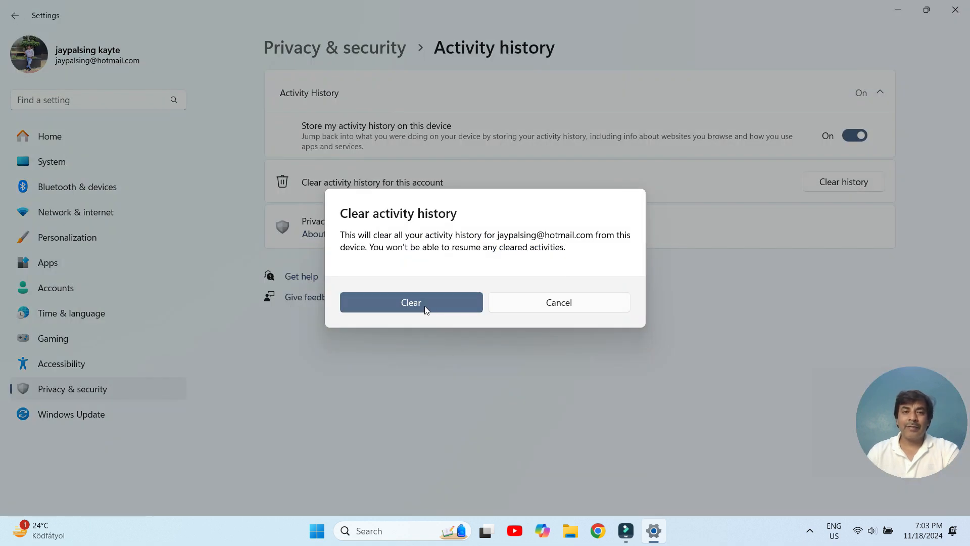
click(411, 302)
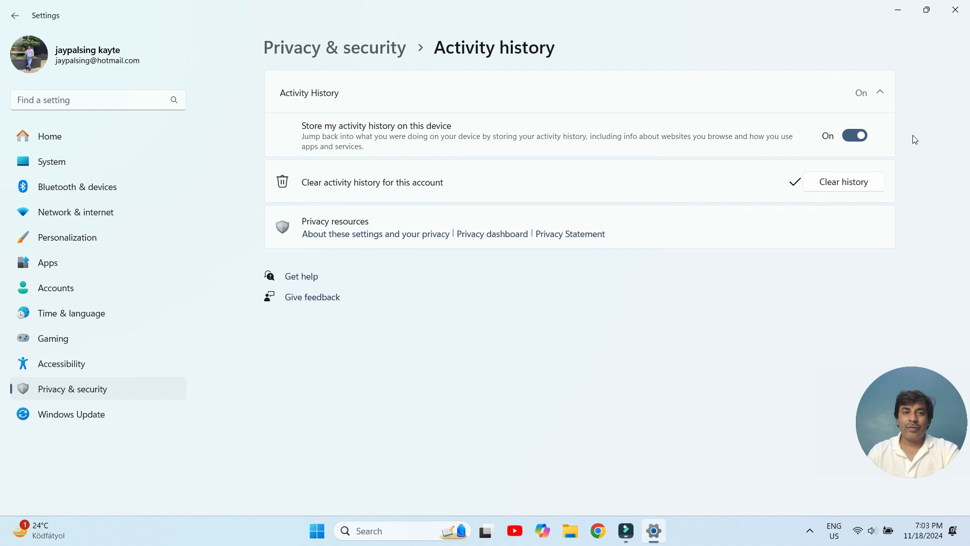
click(855, 136)
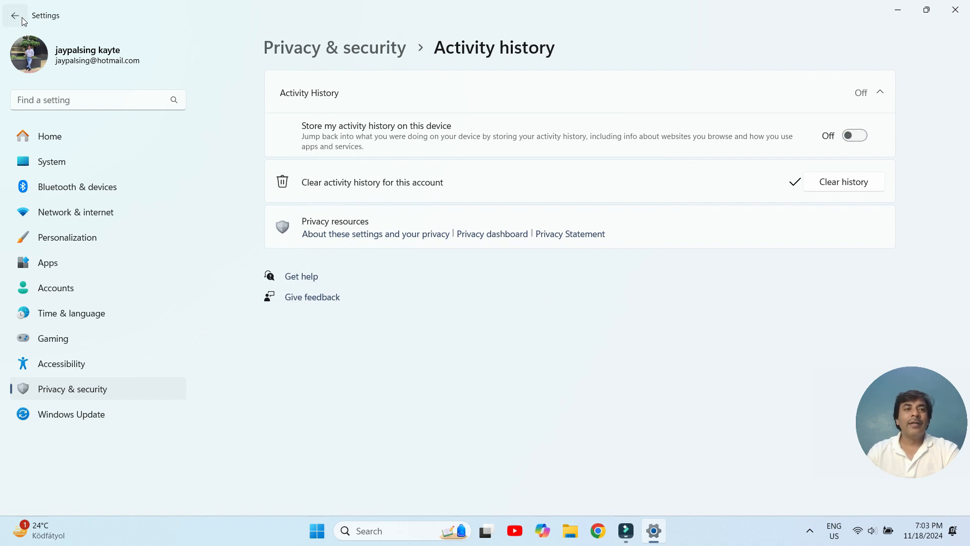
click(16, 16)
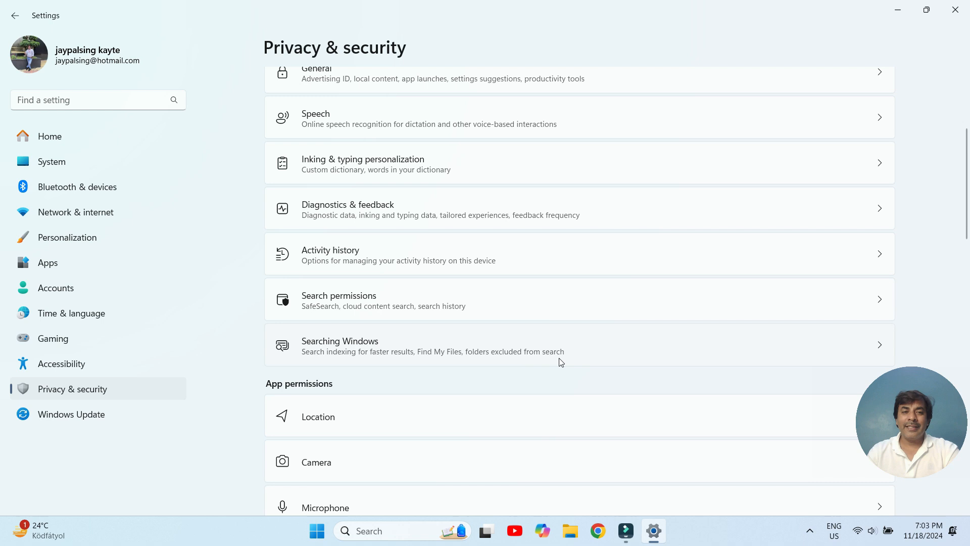
click(339, 299)
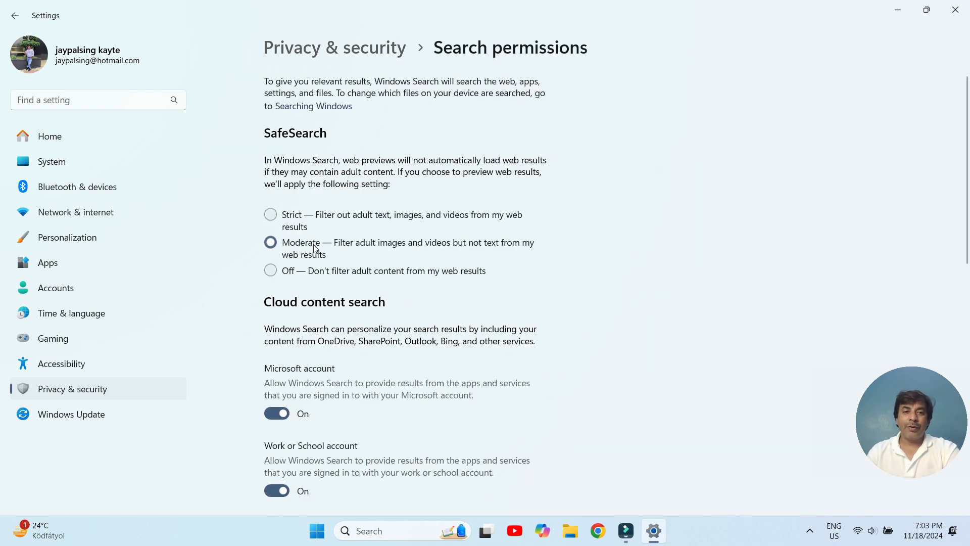
scroll(down, 3)
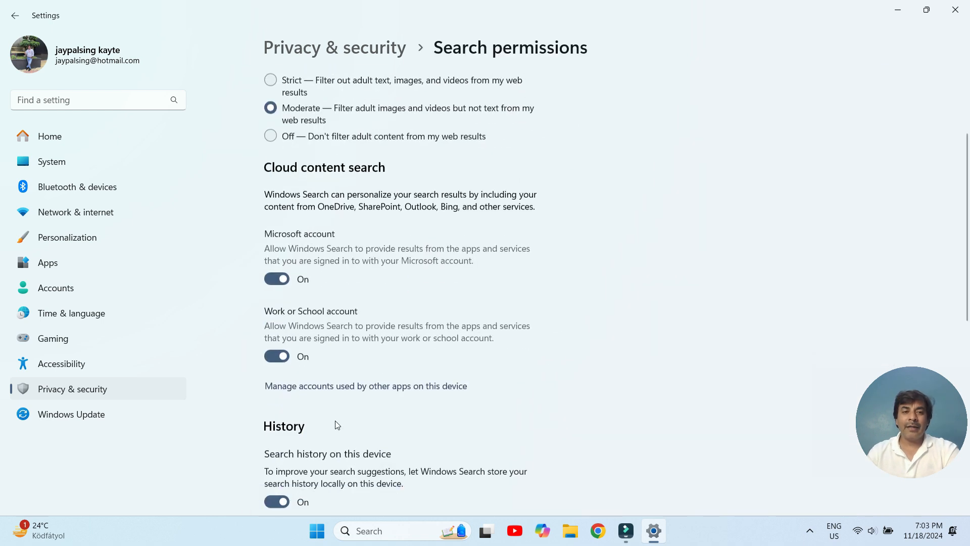
scroll(down, 3)
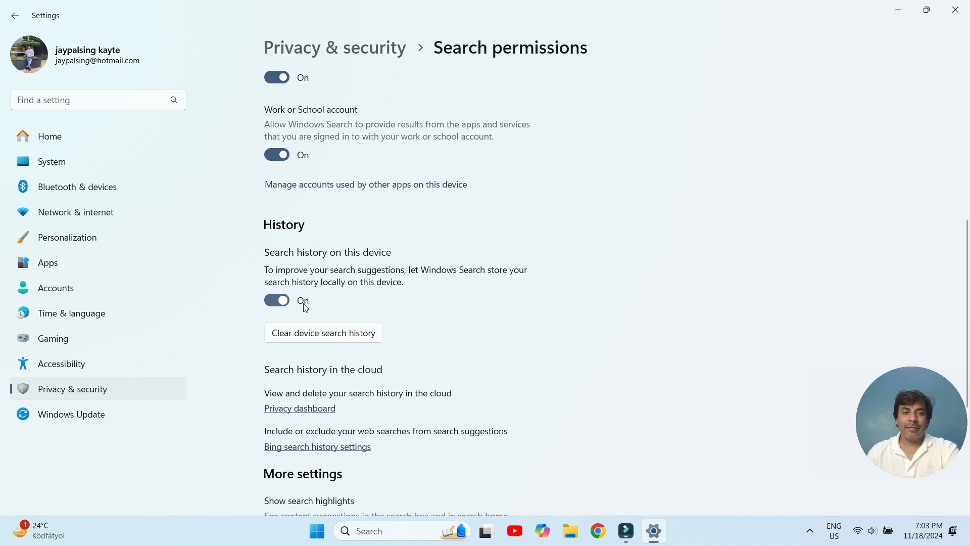
scroll(down, 3)
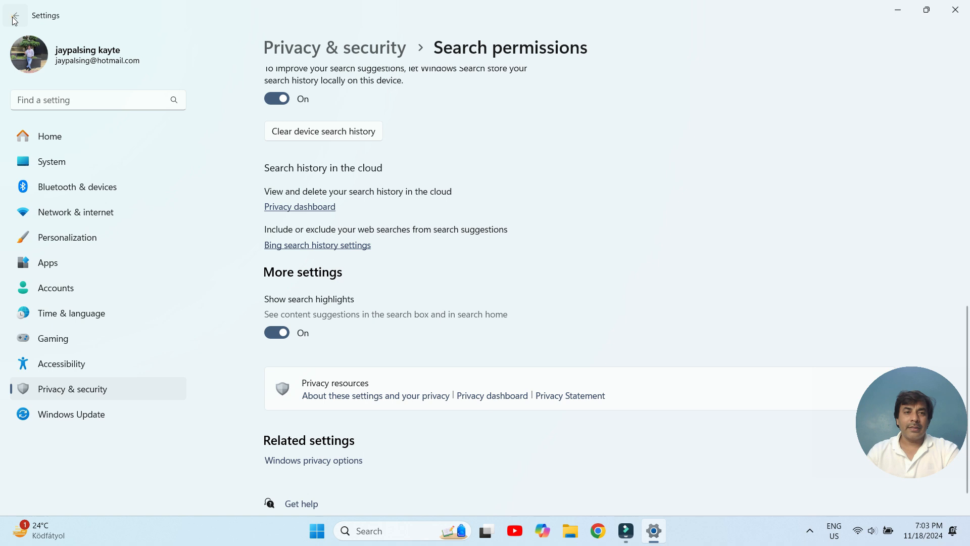
click(15, 16)
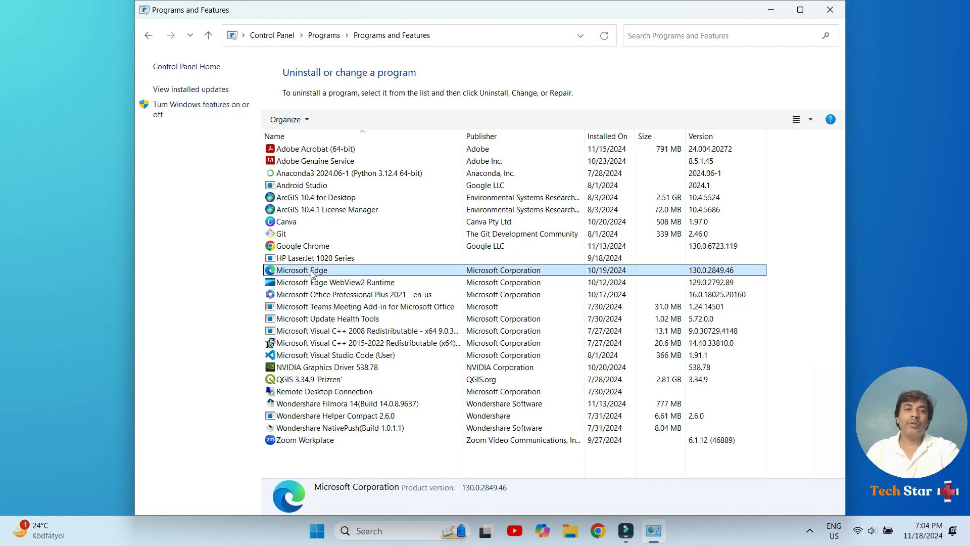
Close the Programs and Features window, leaving only the desktop.
click(328, 318)
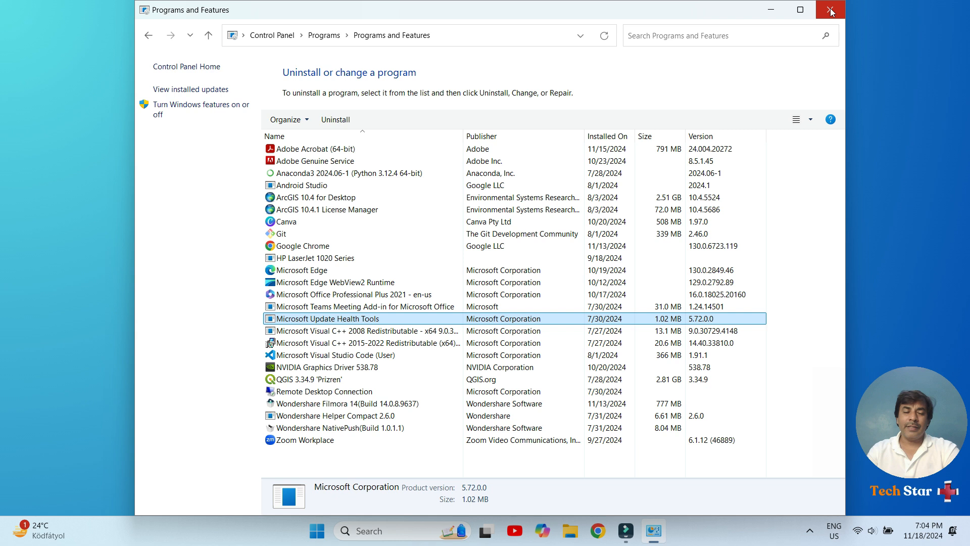
click(829, 8)
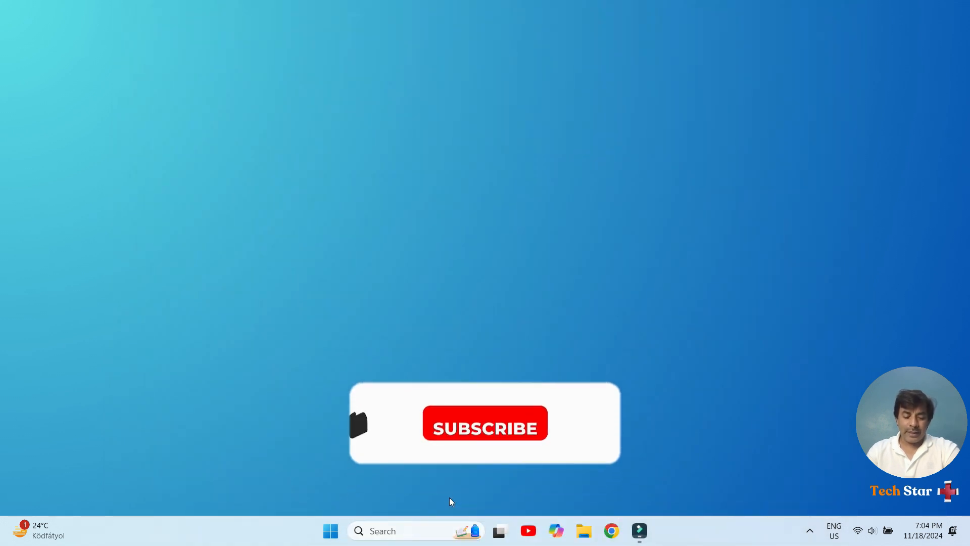
Reopen Settings and go to System's Power & battery page.
click(653, 531)
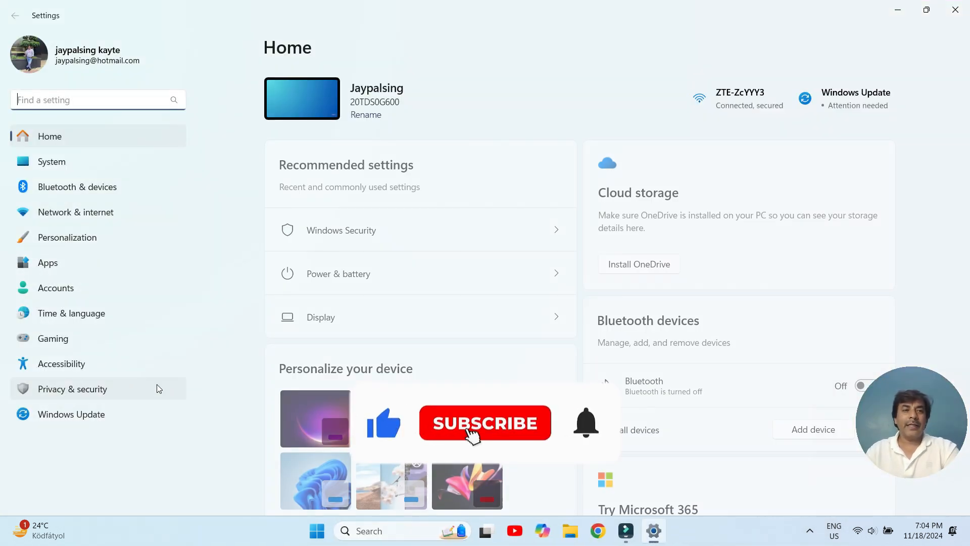
click(51, 161)
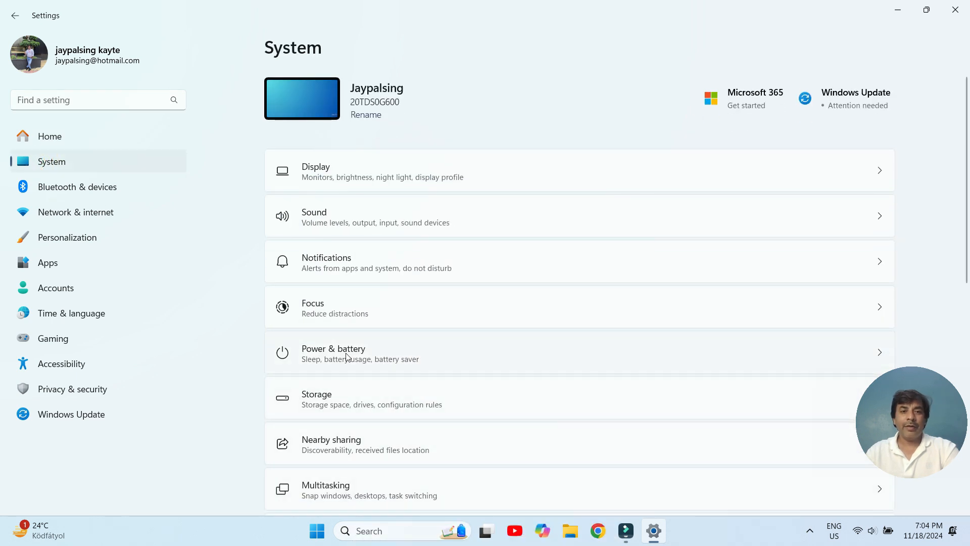
click(346, 352)
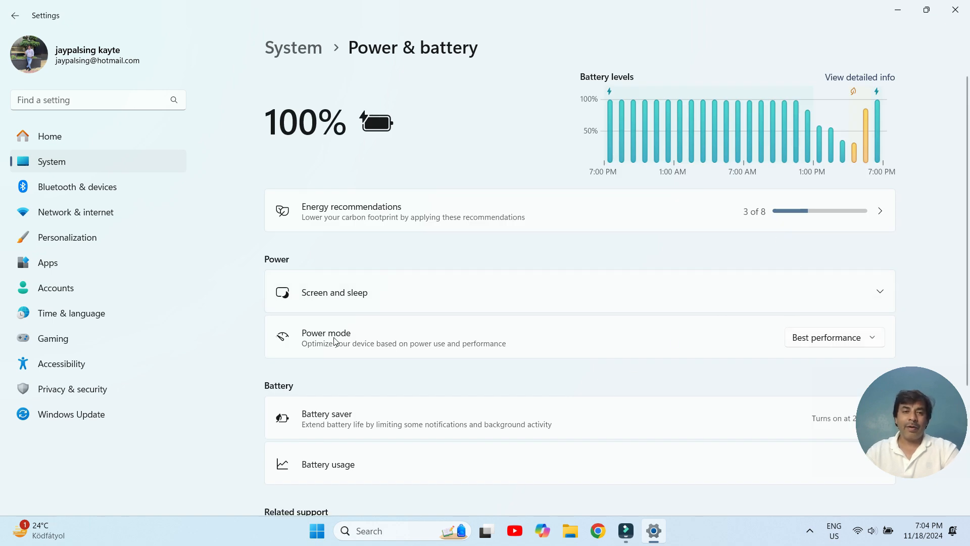
Keep the Power mode dropdown on Best performance.
click(834, 337)
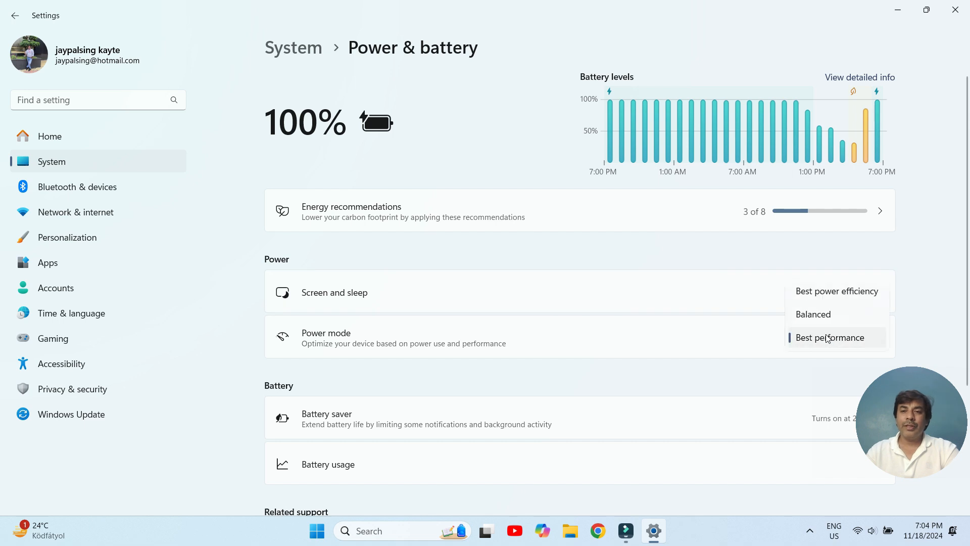
mouse_move(848, 298)
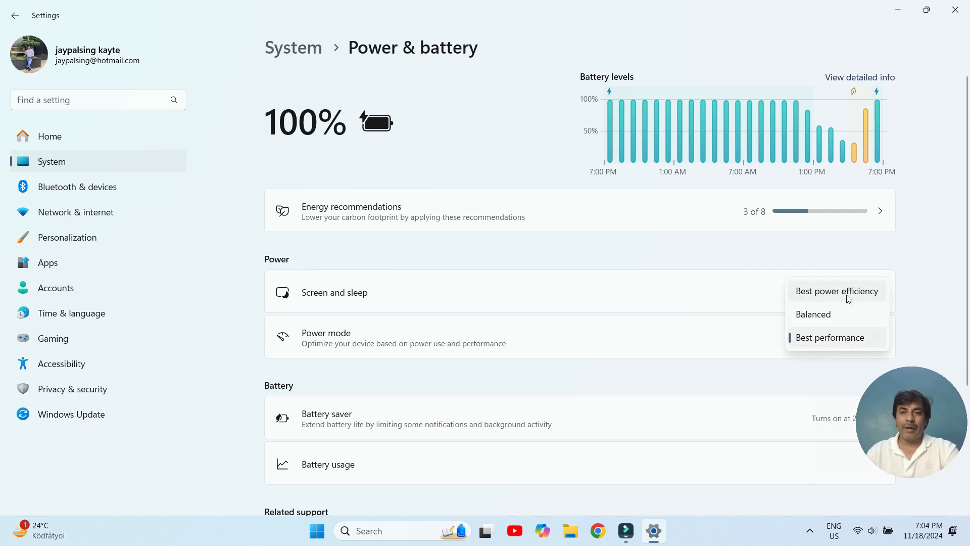
mouse_move(842, 342)
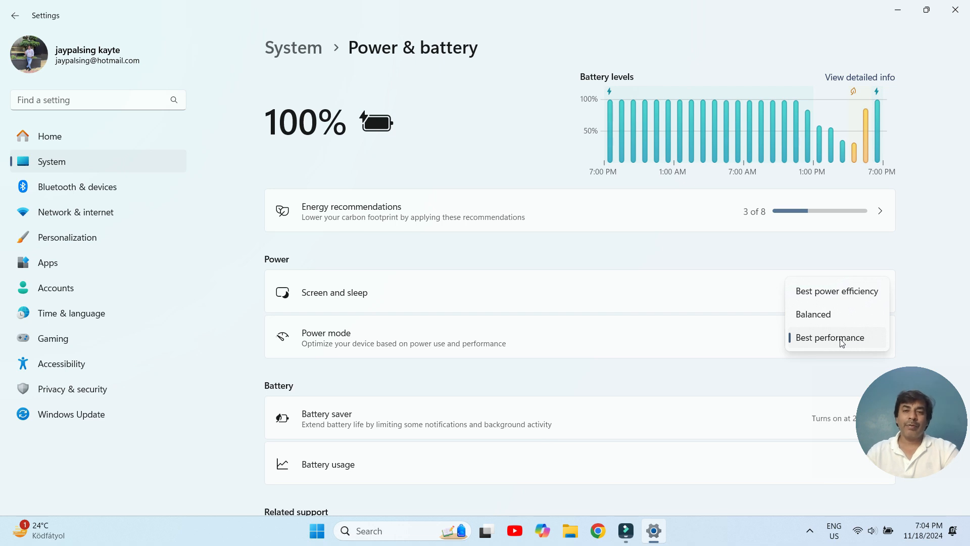
mouse_move(818, 344)
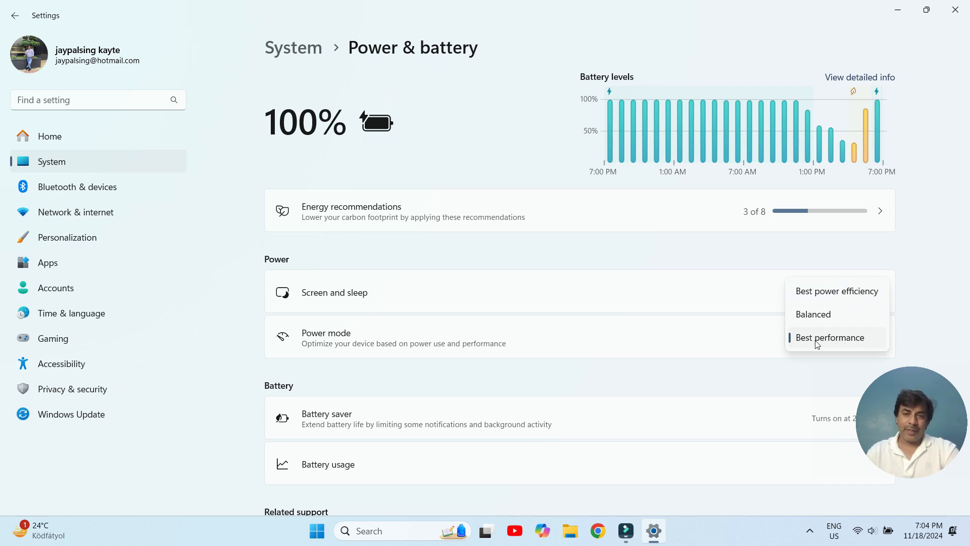
click(829, 337)
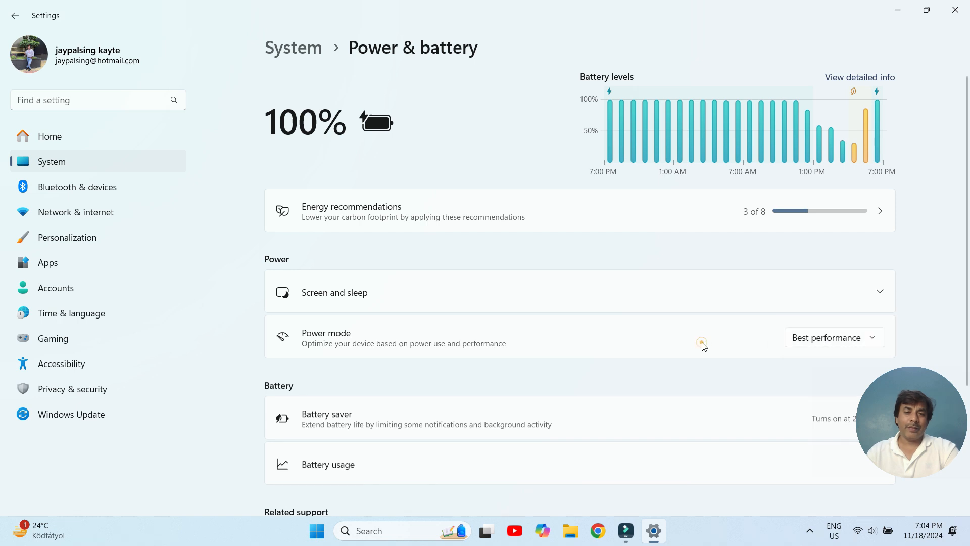